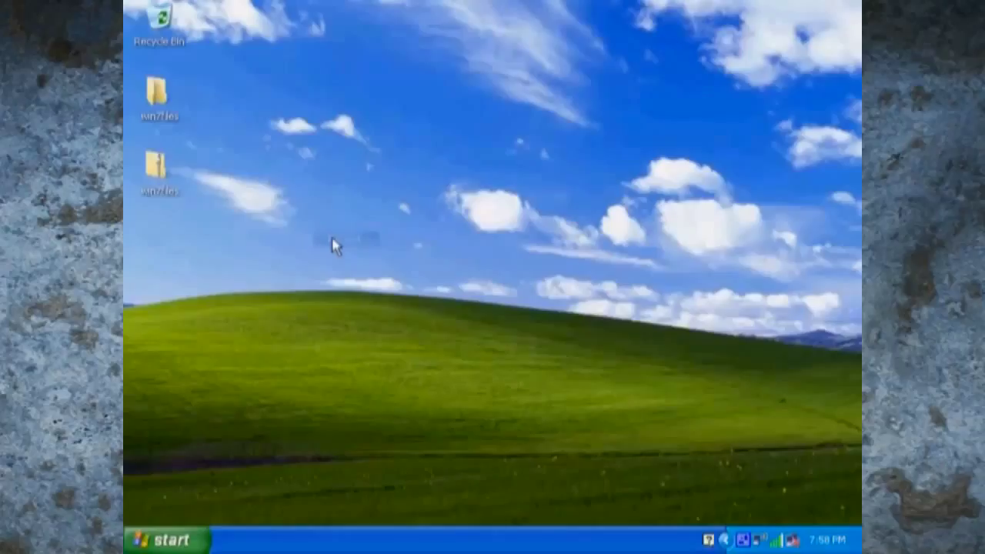
# Step: Run Theme.exe from win7files and apply the SevenVG RTM theme in Display Properties
pyautogui.doubleClick(157, 90)
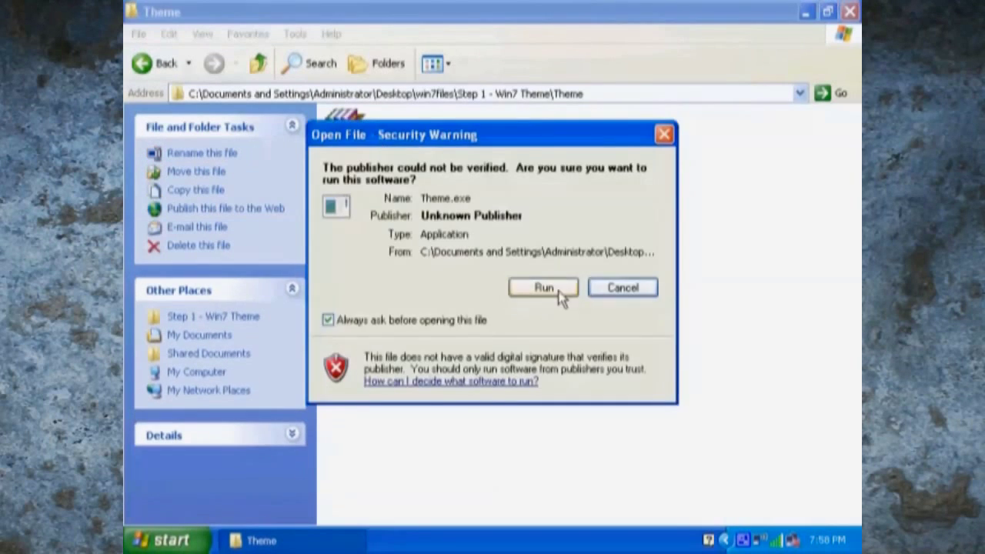
pyautogui.click(544, 288)
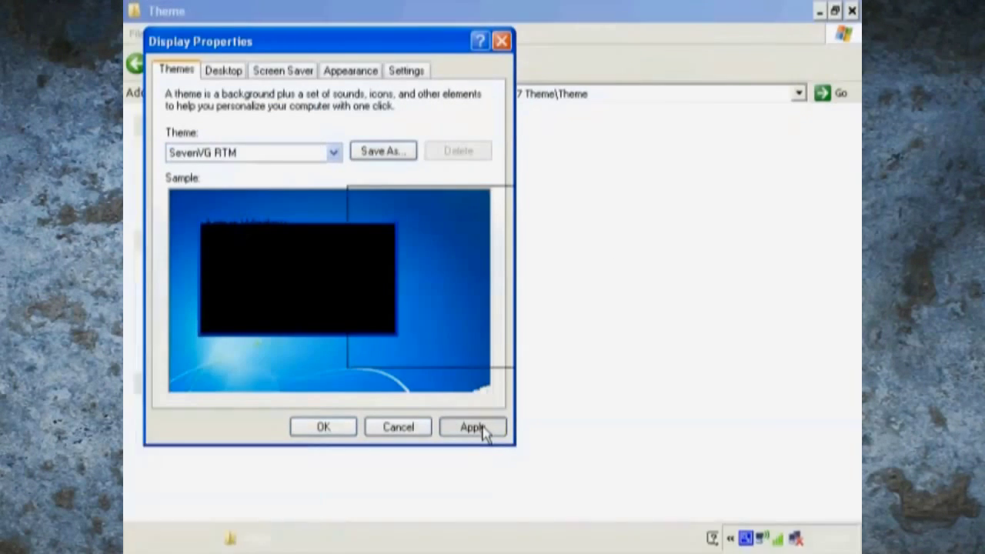
pyautogui.click(473, 428)
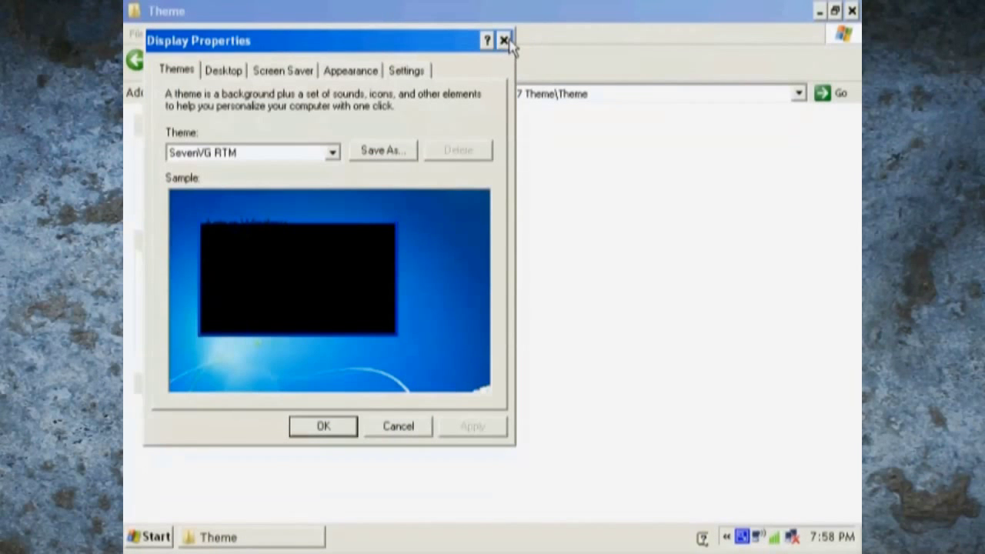
pyautogui.click(505, 40)
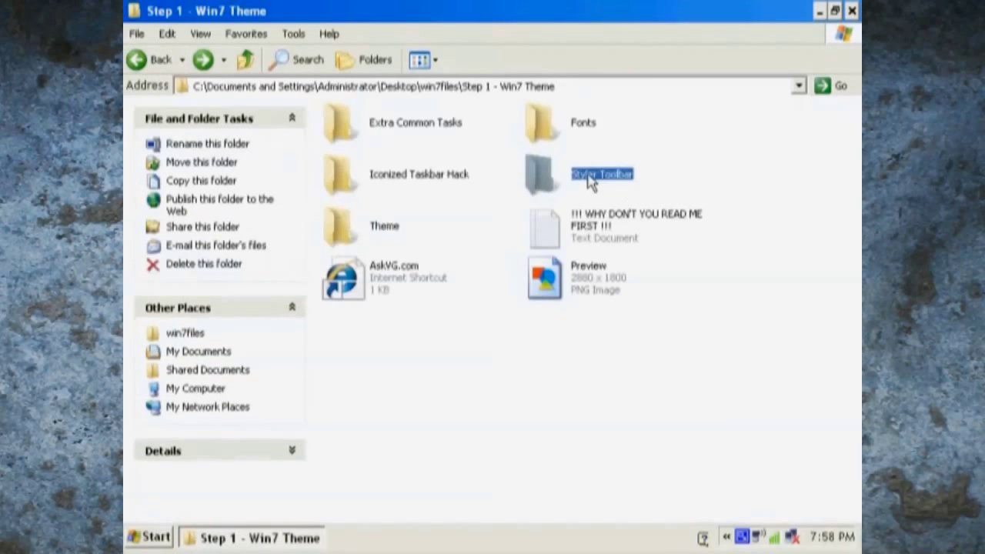
# Step: Install the Styler Toolbar, then install the SevenVG RTM Styler skin pack
pyautogui.doubleClick(600, 172)
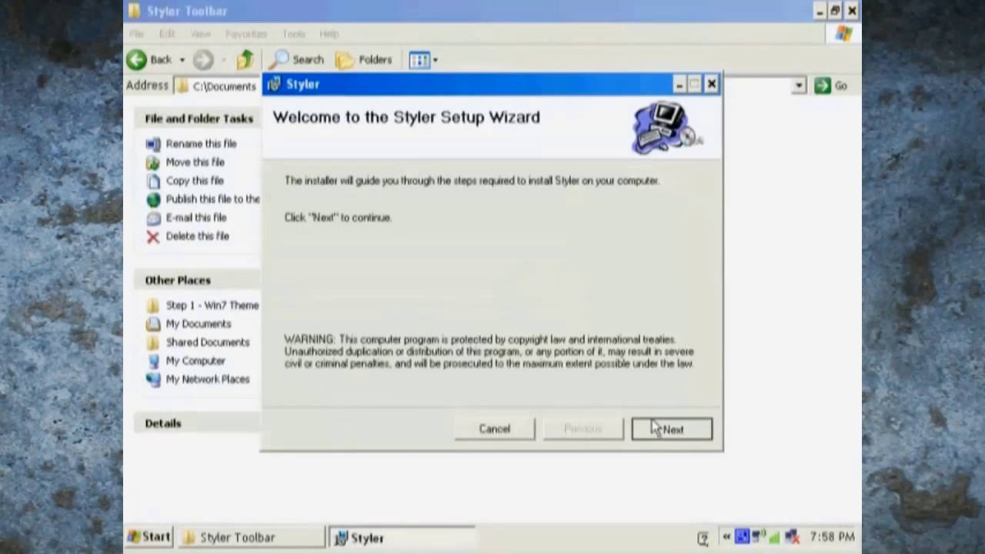
pyautogui.click(671, 428)
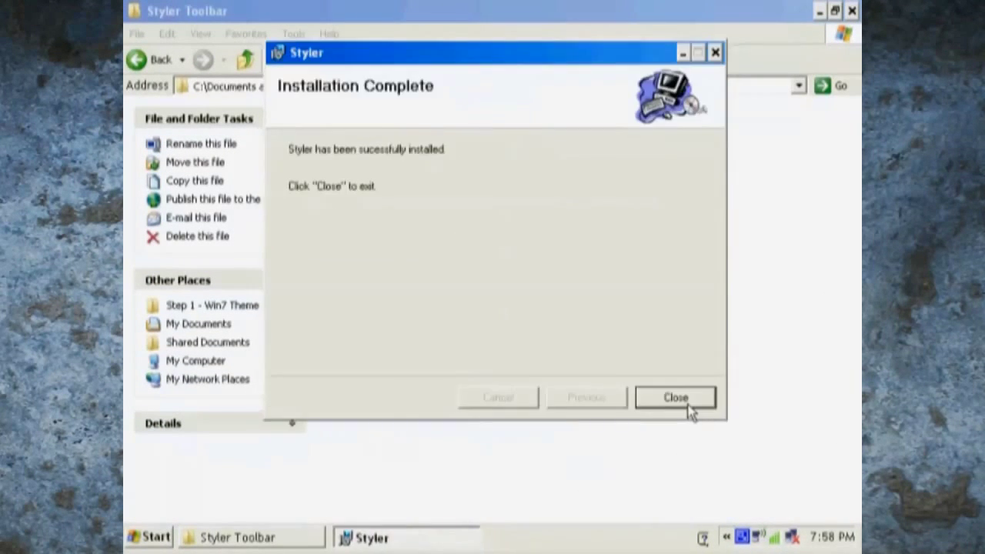
pyautogui.click(674, 397)
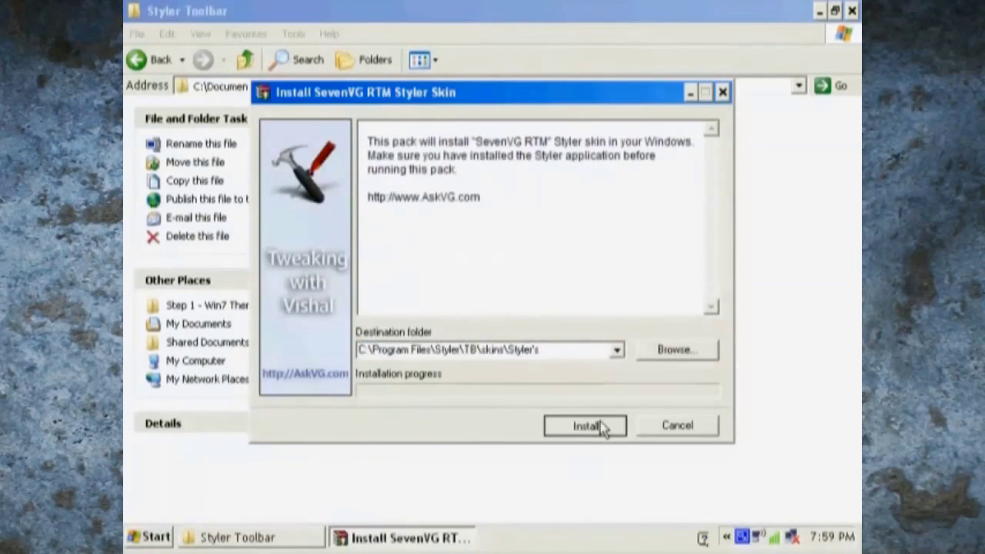
pyautogui.click(151, 536)
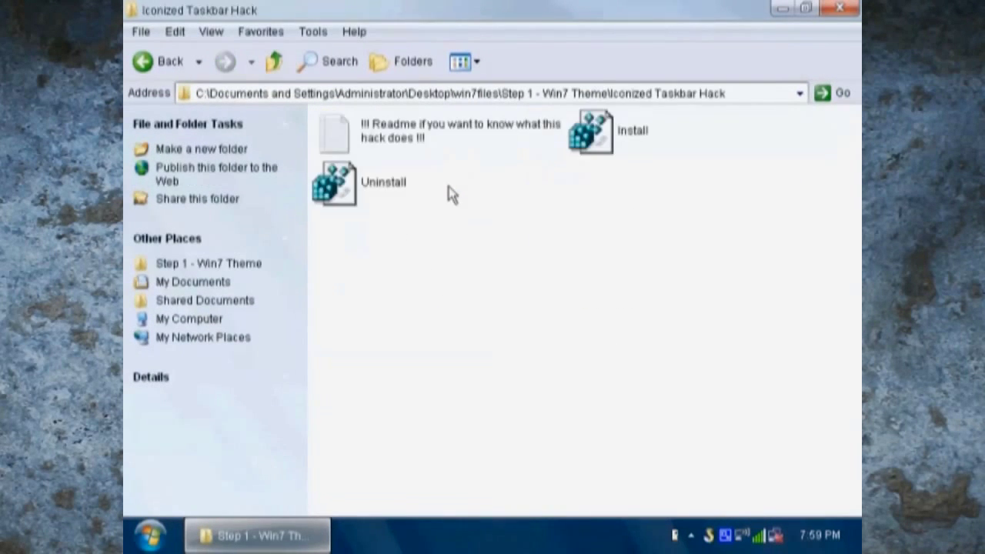
# Step: Run the Iconized Taskbar Hack installer and browse the theme's Fonts folder
pyautogui.doubleClick(591, 130)
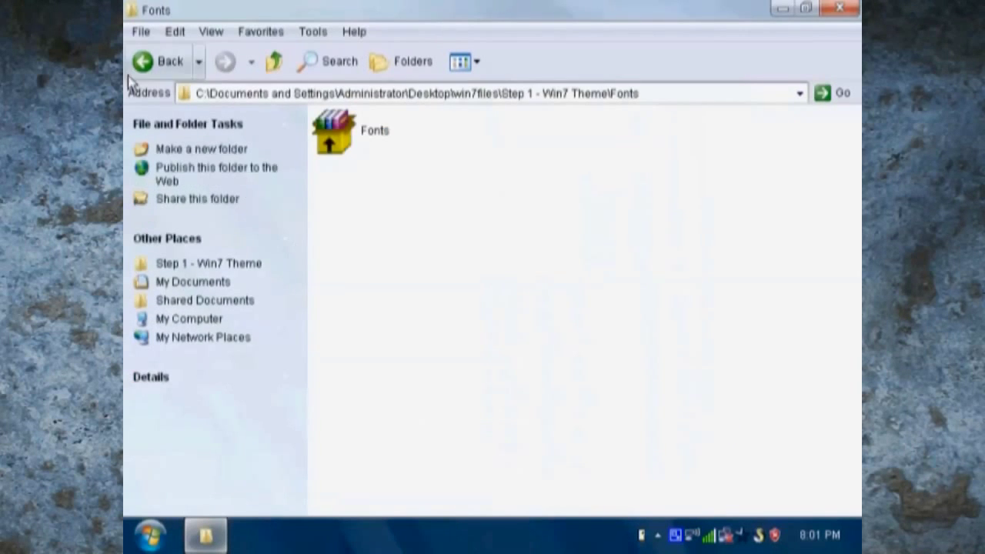
pyautogui.click(160, 62)
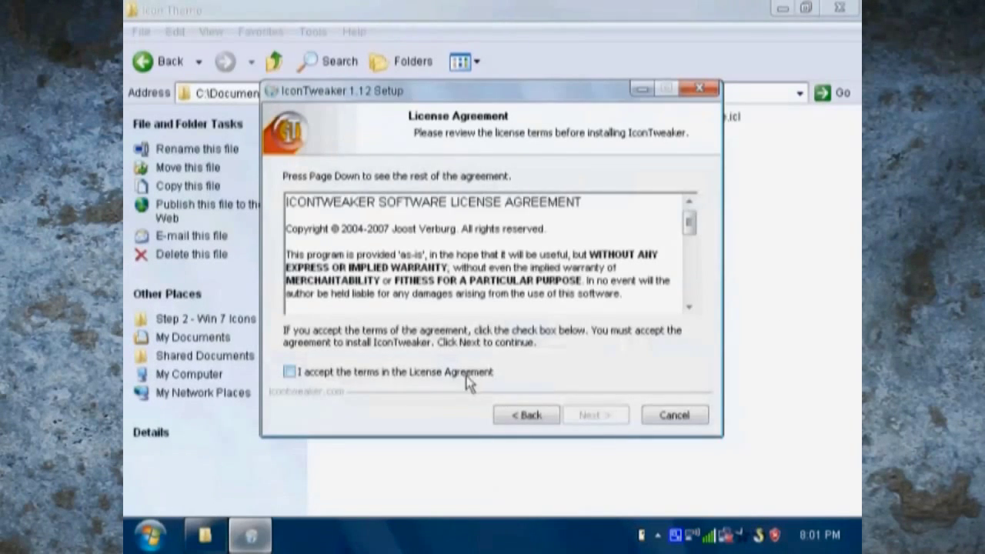
# Step: Accept the IconTweaker license and apply 'Then Run Me (SevenVG Icon Theme)'
pyautogui.click(674, 416)
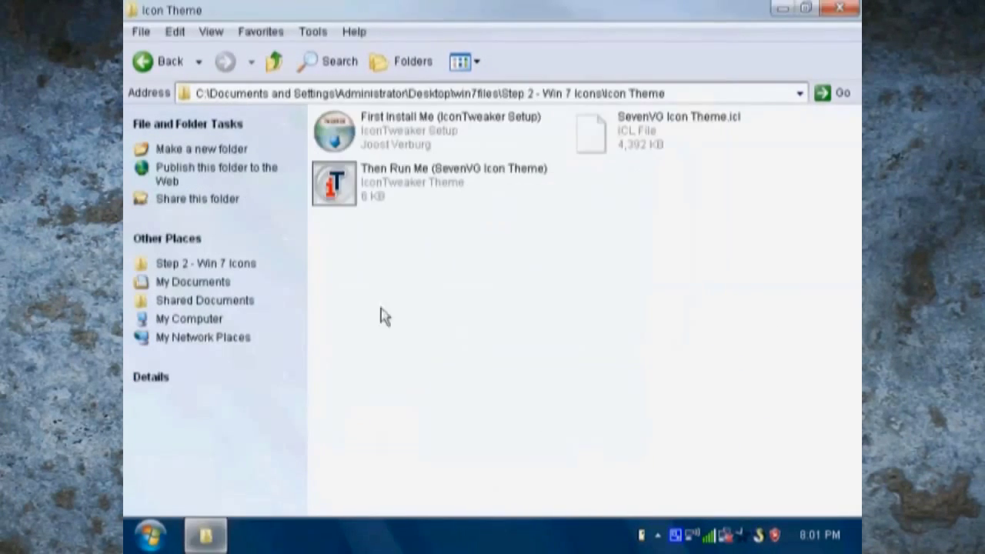
pyautogui.click(431, 182)
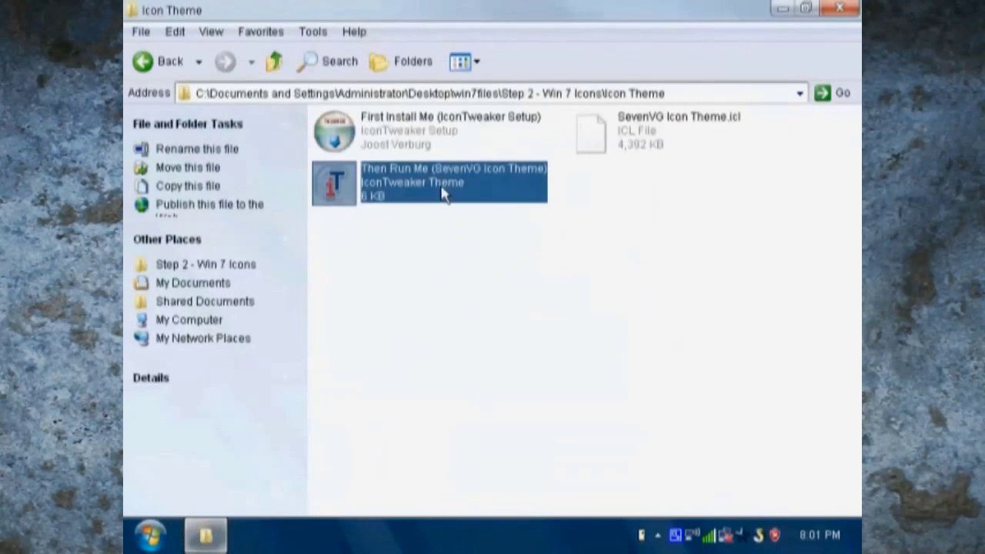
pyautogui.doubleClick(431, 181)
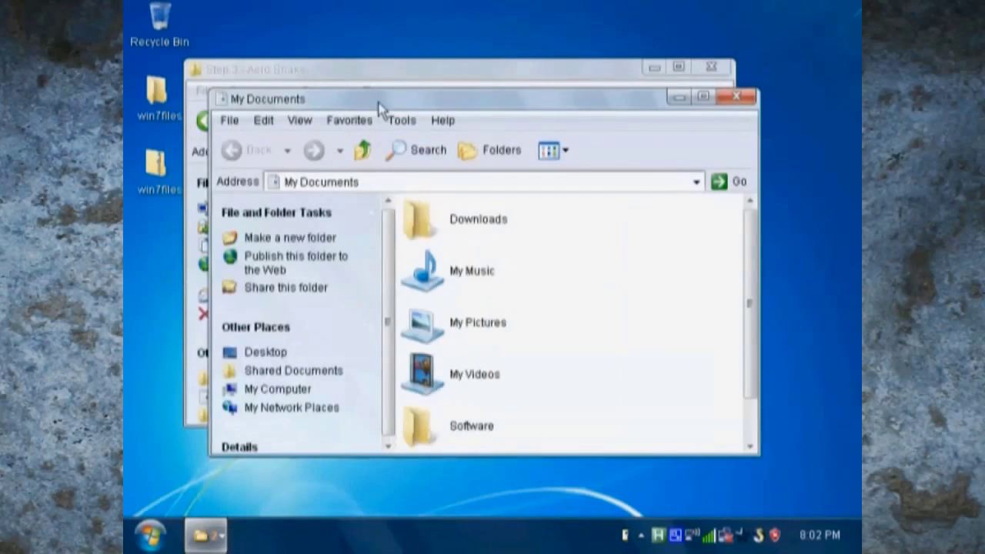
# Step: Run aerosnap_0_61_setup from Step 4 past the unverified-publisher warning
pyautogui.click(736, 97)
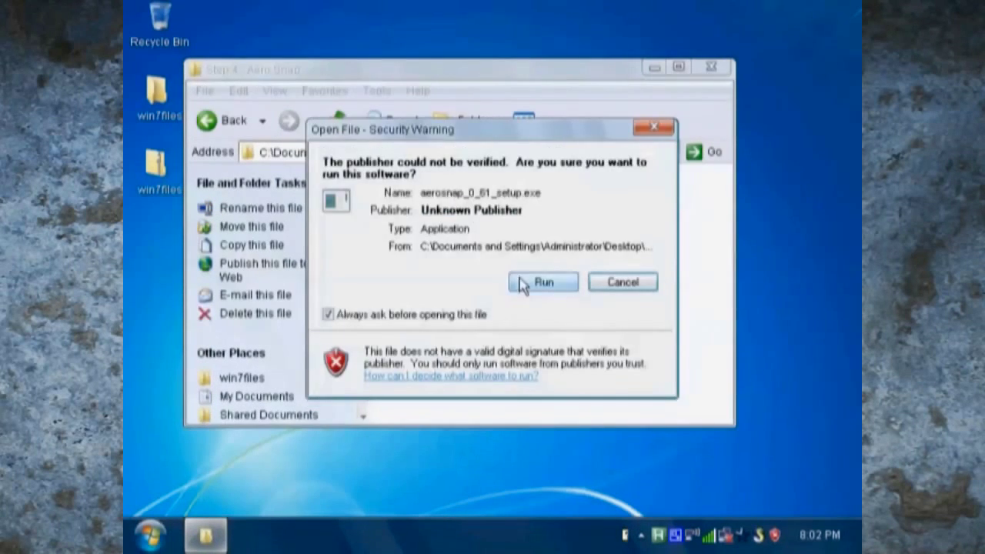
pyautogui.click(542, 282)
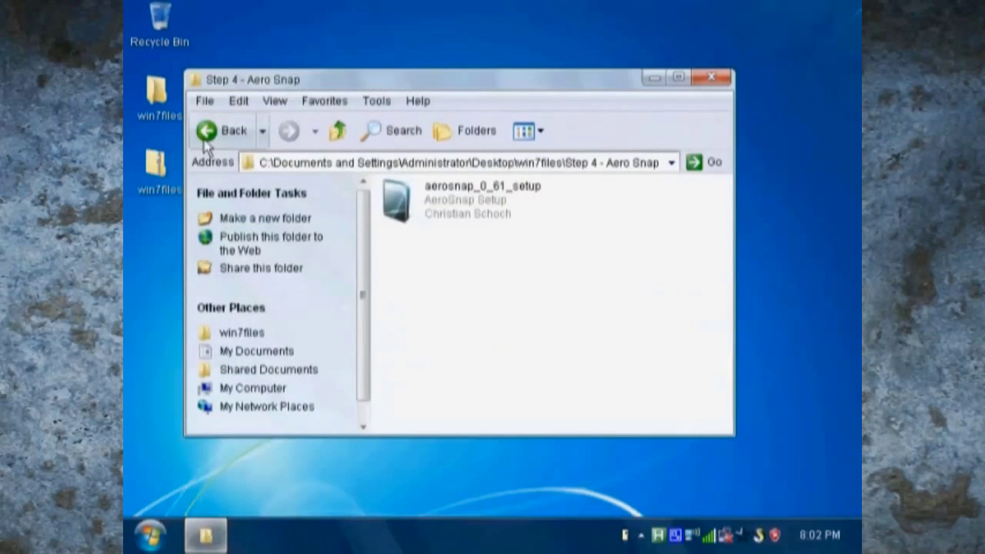
# Step: Install Taskbar Shuffle through its setup and launch it
pyautogui.doubleClick(397, 198)
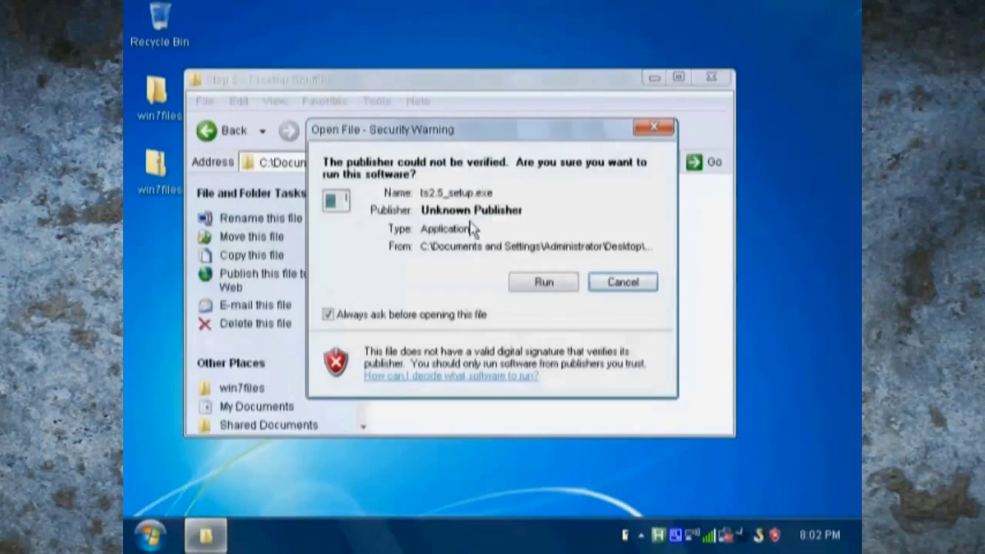
pyautogui.click(542, 281)
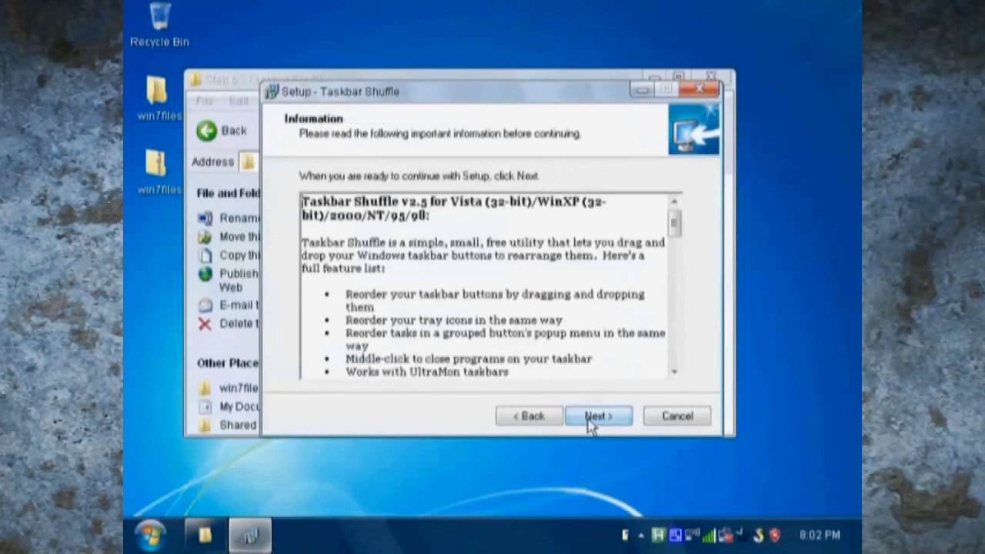
pyautogui.click(597, 415)
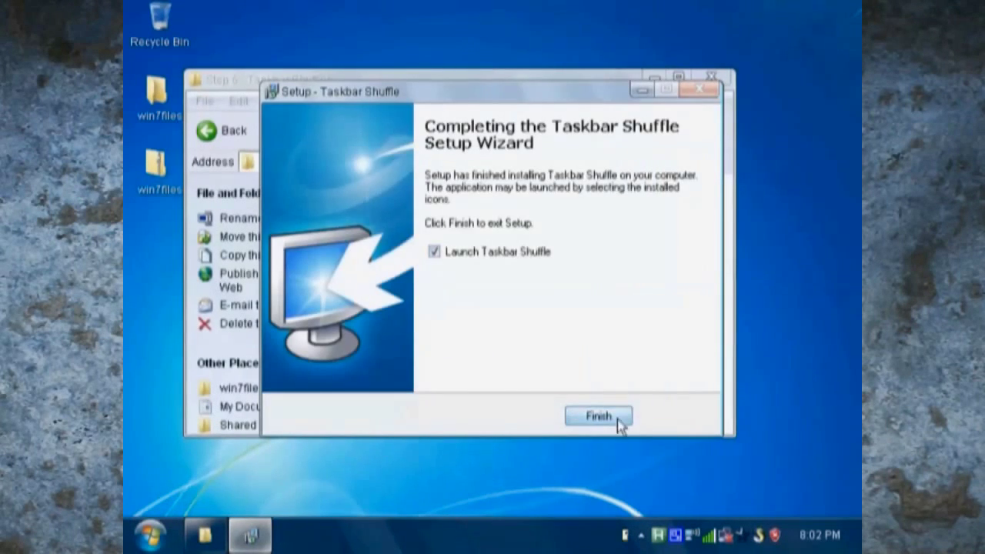
pyautogui.click(599, 415)
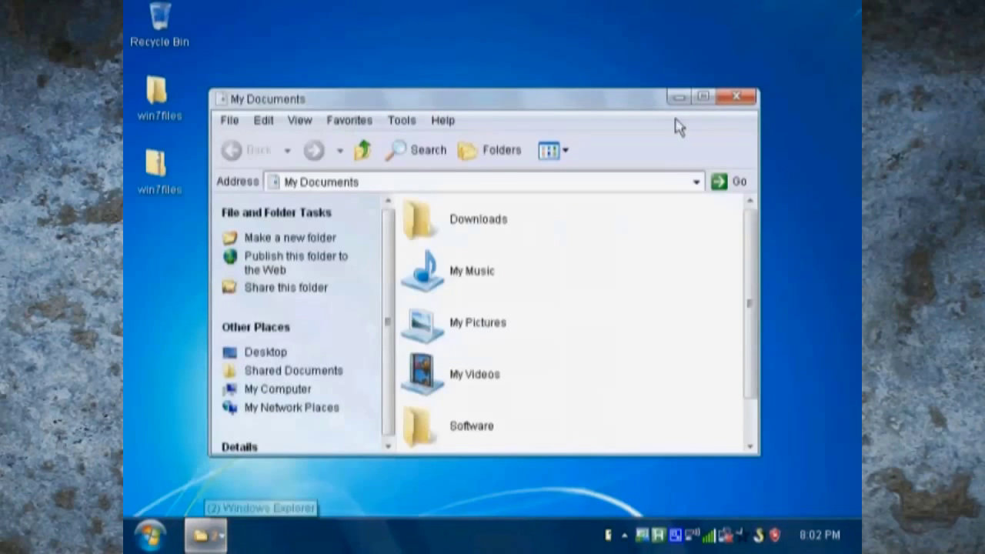
# Step: Rearrange the icon-only taskbar buttons and return to the project folder window
pyautogui.click(249, 535)
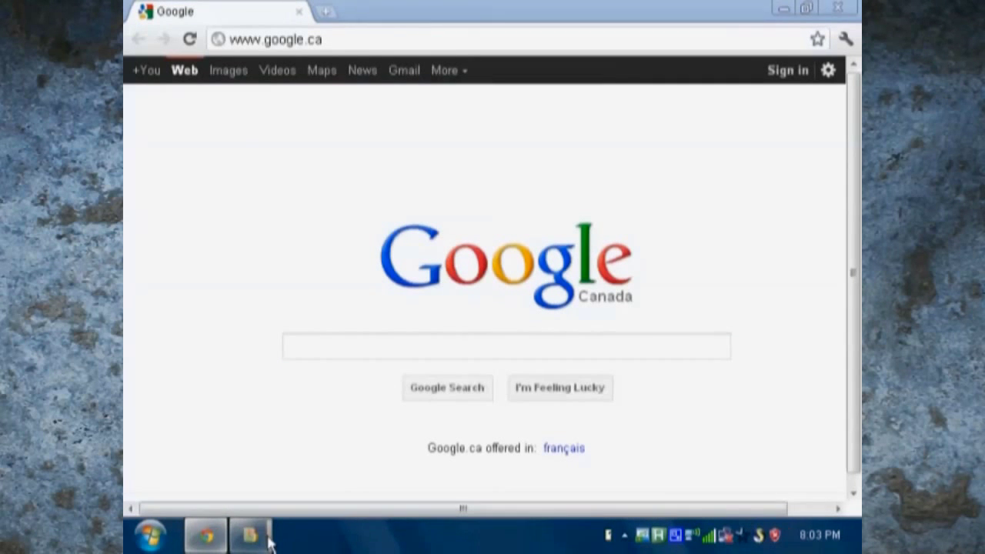
pyautogui.click(250, 534)
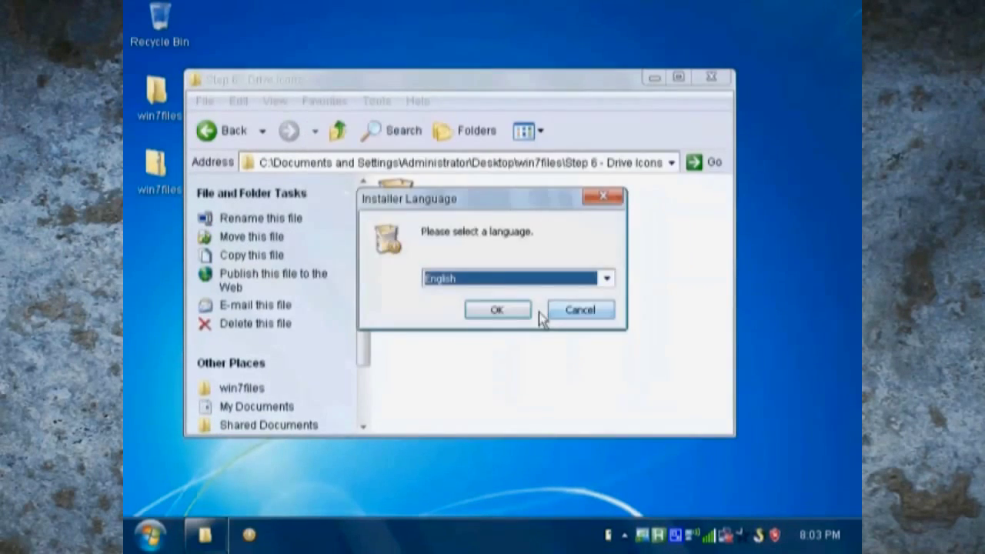
# Step: Install the Step 6 Drive Icons tool in English and run the Step 7 Show Desktop file
pyautogui.click(496, 309)
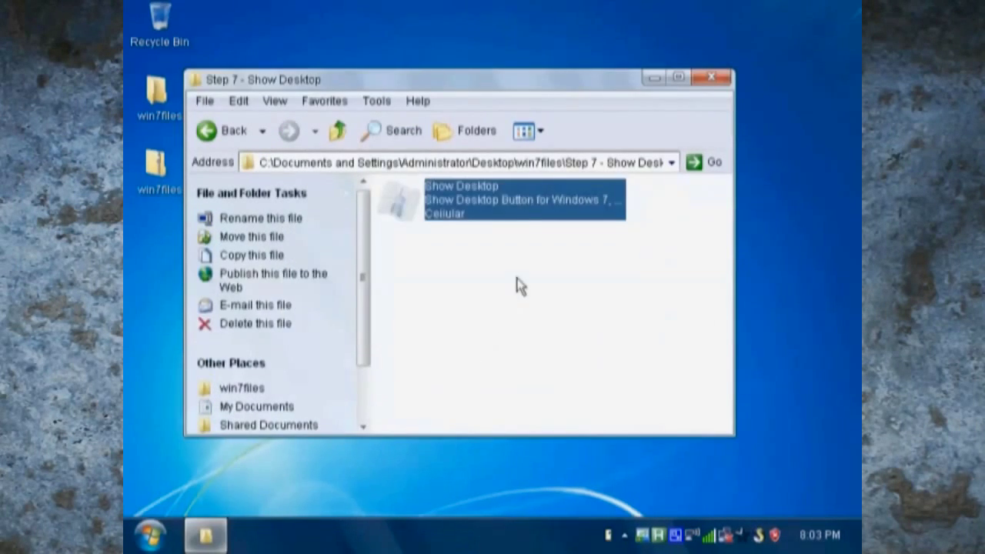
pyautogui.click(859, 536)
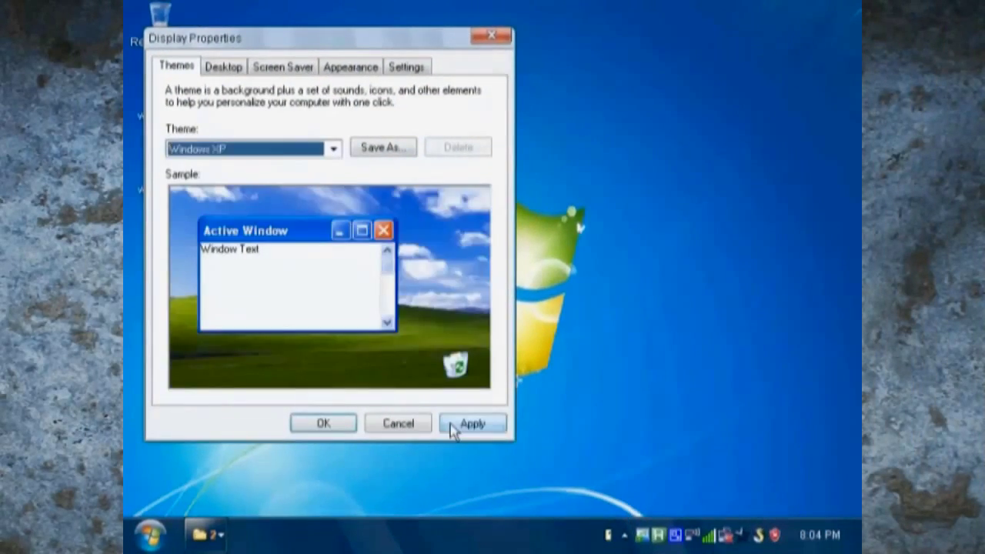
# Step: Apply the Windows XP theme and delete the two SevenVG items from C:\WINDOWS\Resources\Themes
pyautogui.click(473, 423)
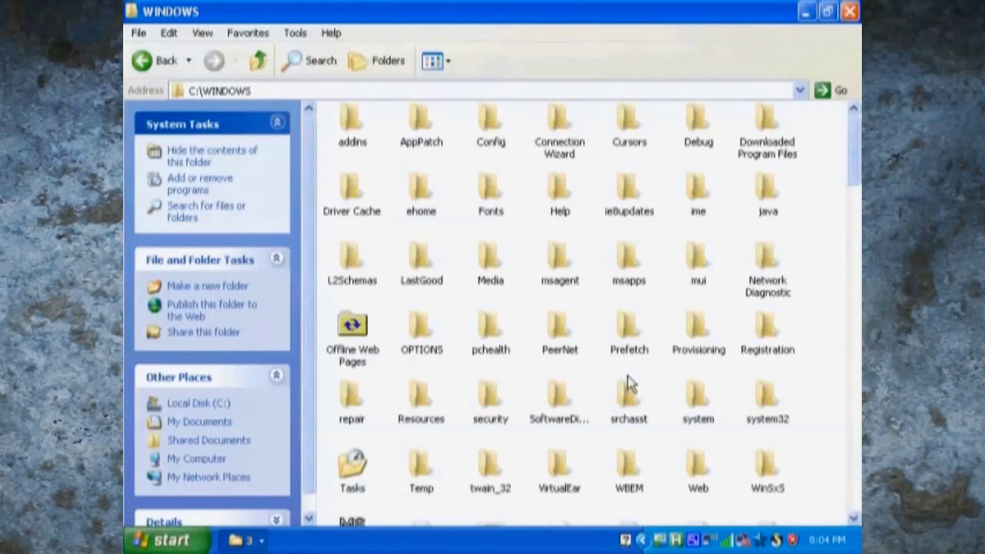
pyautogui.moveTo(491, 314)
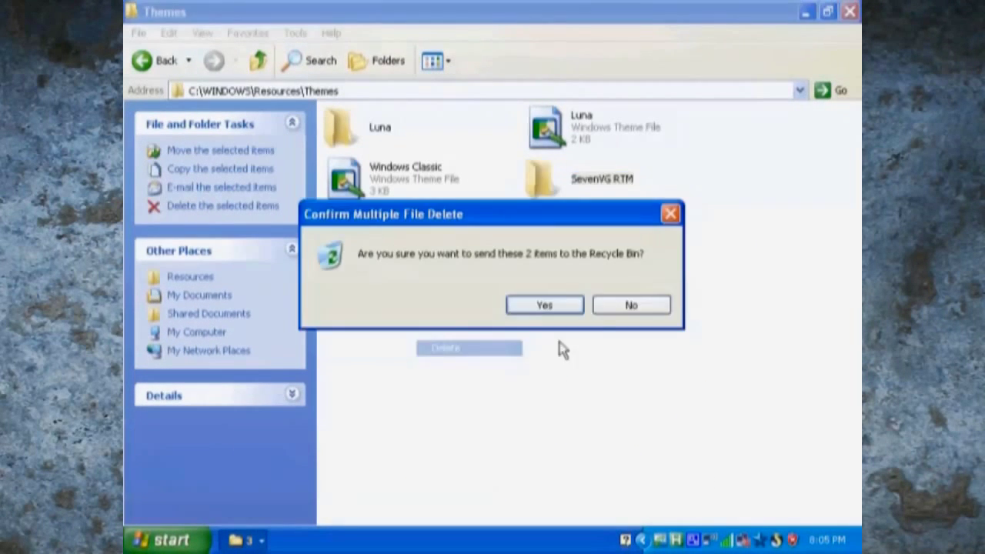
pyautogui.click(545, 304)
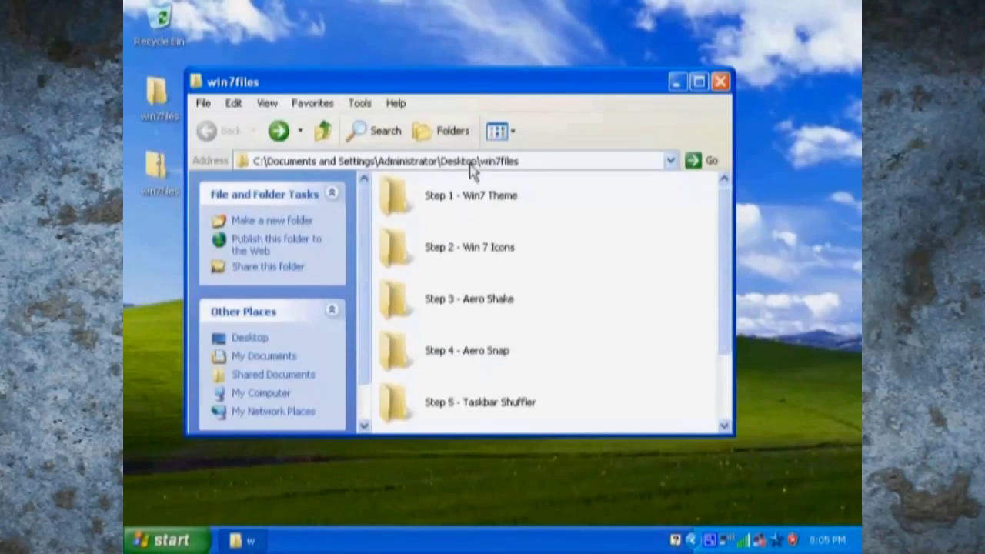
# Step: Run Uninstall.reg for the Iconized Taskbar Hack in the Step 1 folder
pyautogui.doubleClick(469, 196)
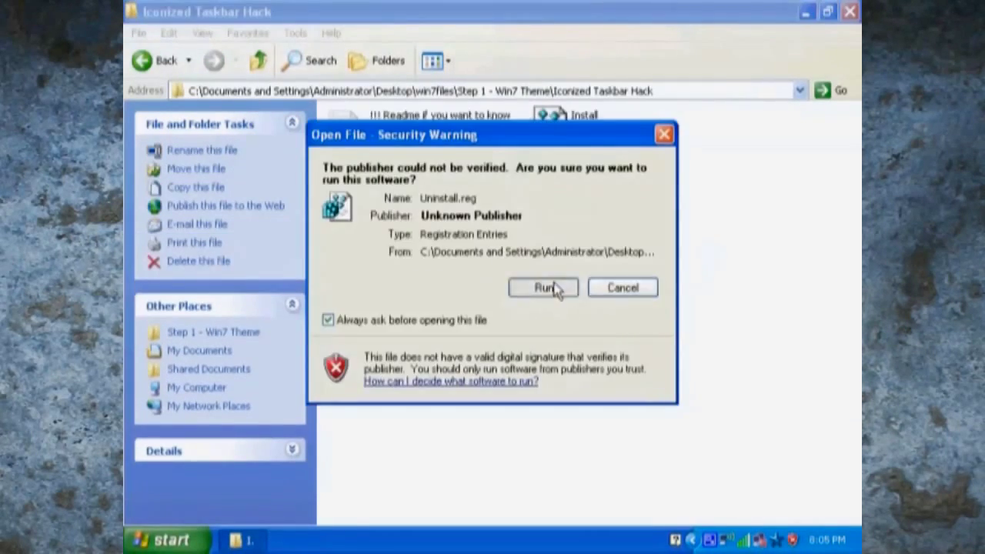
pyautogui.click(541, 288)
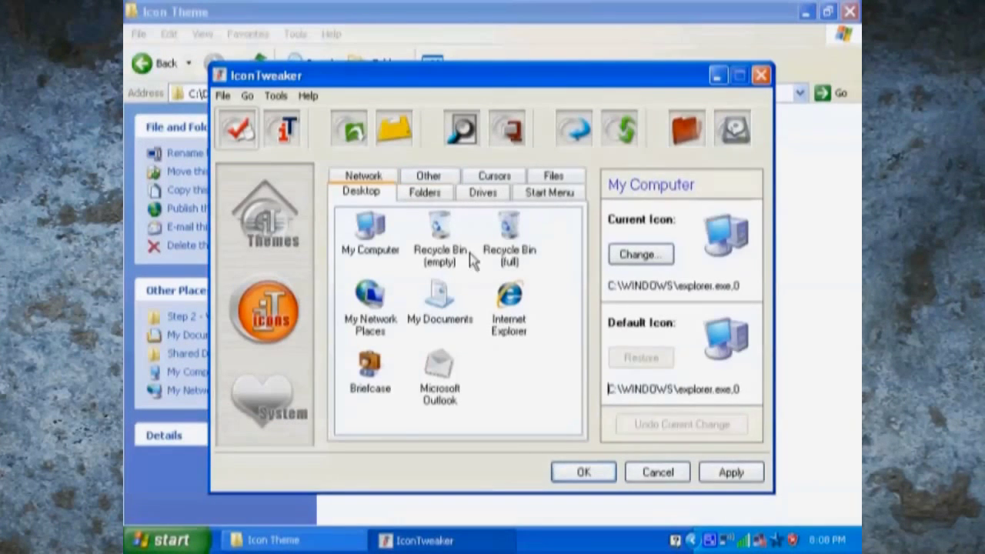
# Step: Restore the default Briefcase, Open Folder and Start Menu Printers icons in IconTweaker
pyautogui.click(370, 305)
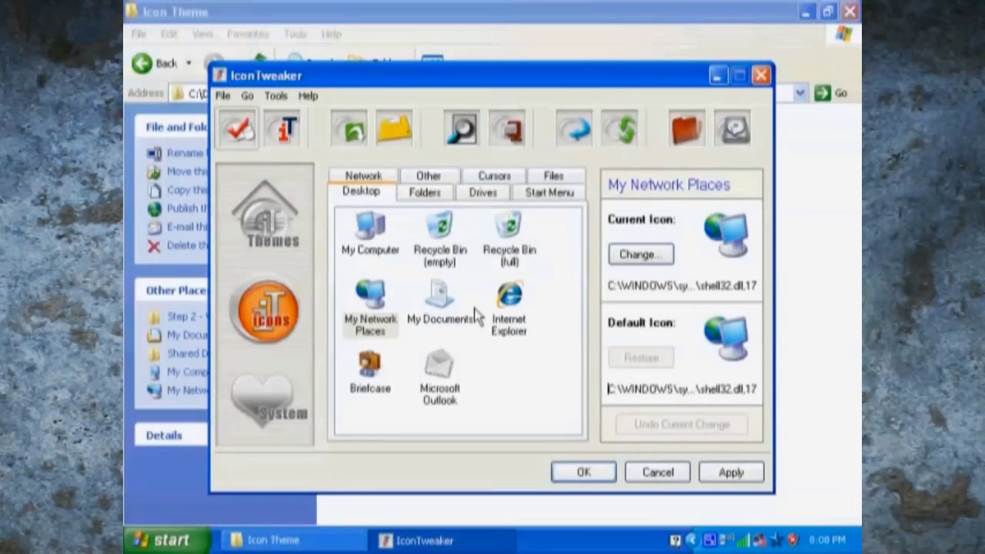
pyautogui.click(369, 370)
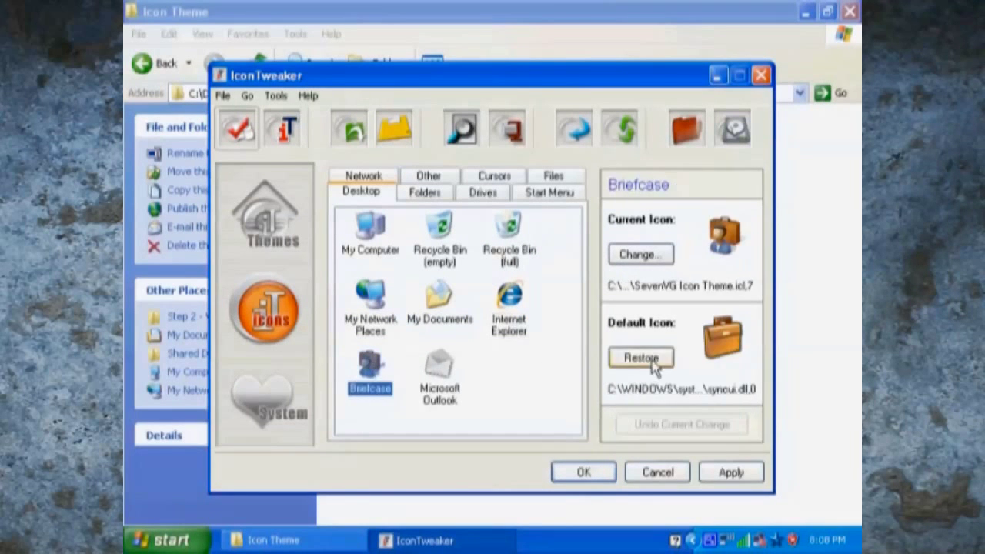
pyautogui.click(424, 192)
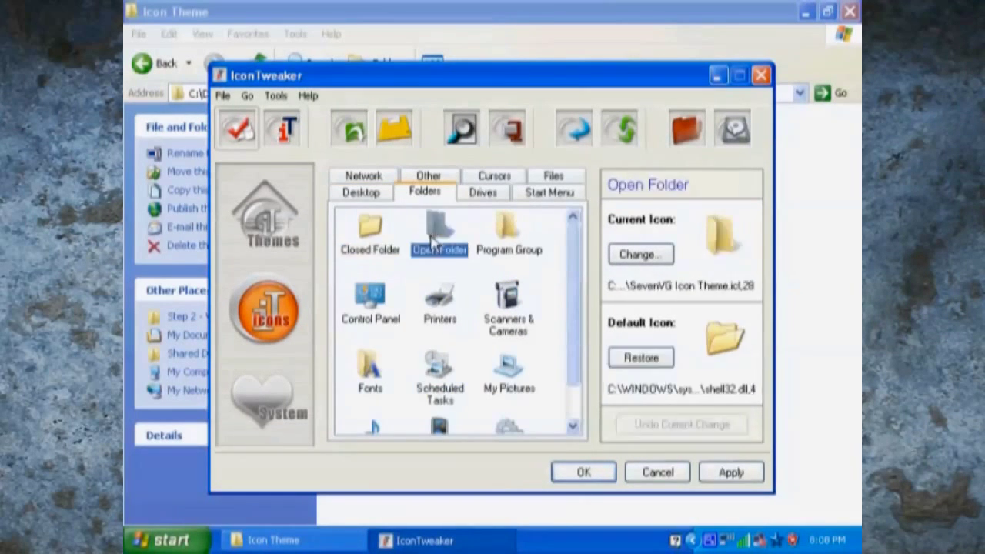
pyautogui.click(369, 300)
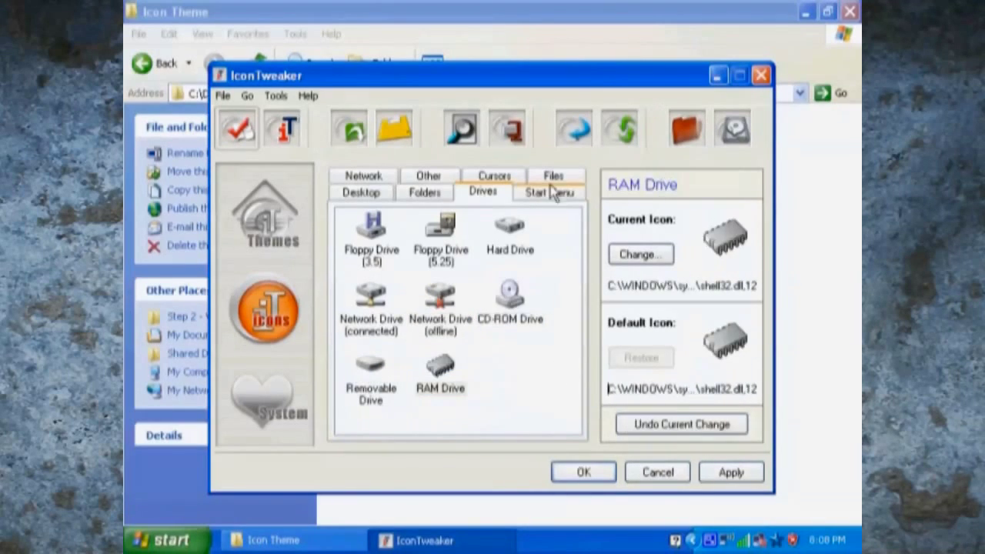
pyautogui.click(548, 190)
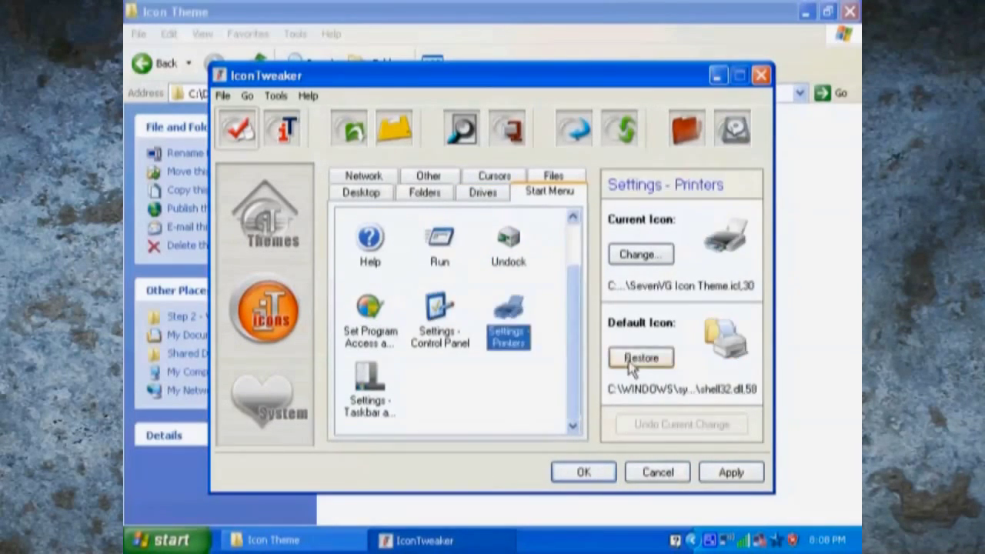
pyautogui.click(553, 175)
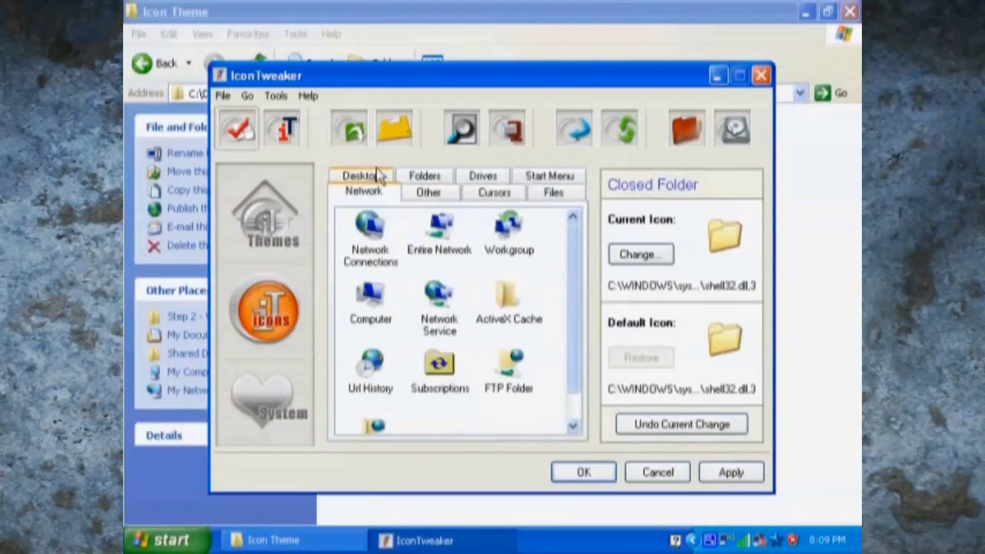
pyautogui.click(428, 192)
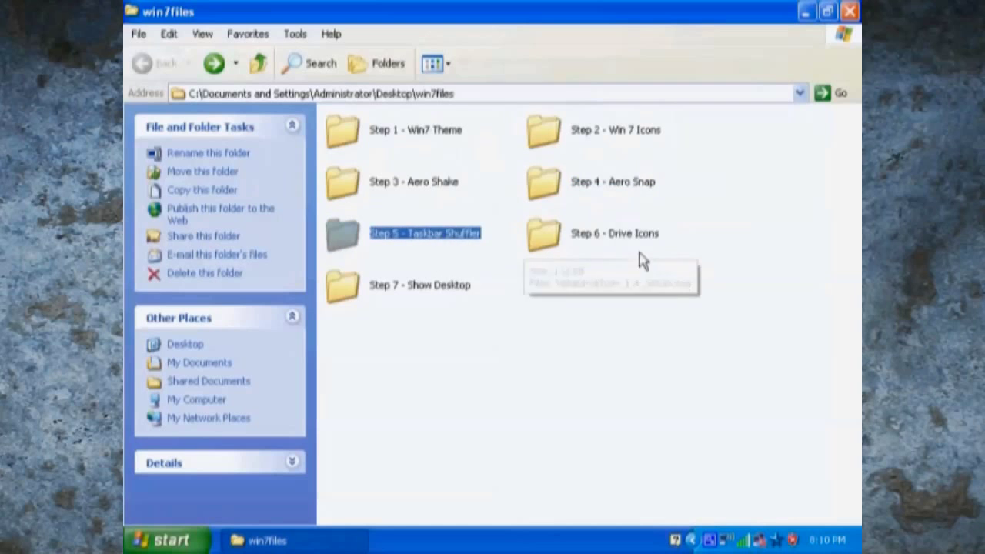
# Step: Reach Add or Remove Programs via Control Panel and confirm removing AeroSnap
pyautogui.click(157, 539)
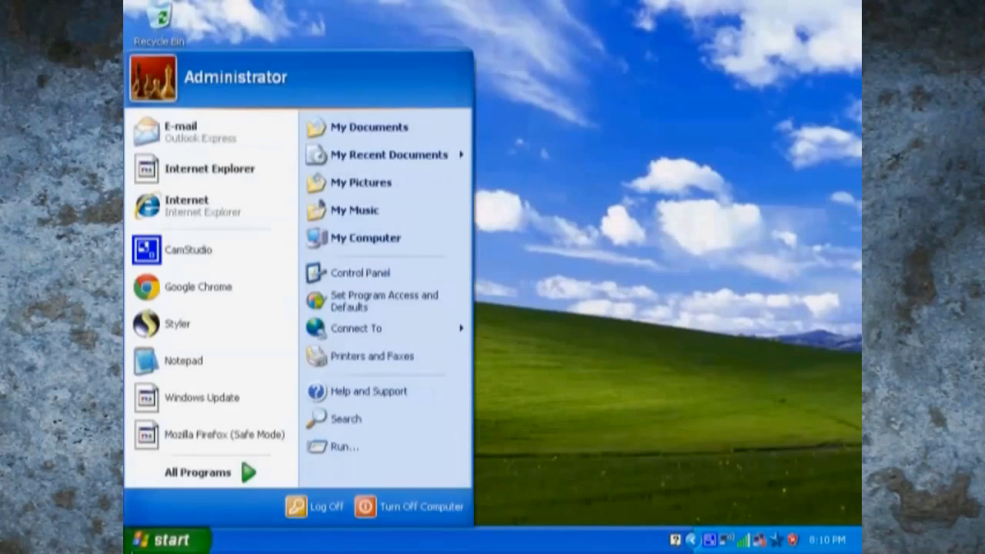
pyautogui.click(360, 274)
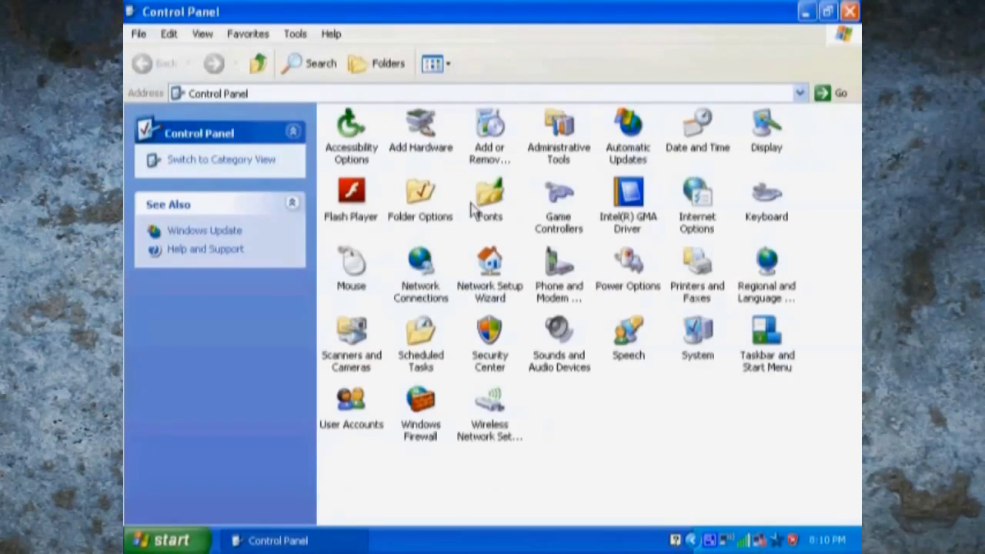
pyautogui.moveTo(568, 215)
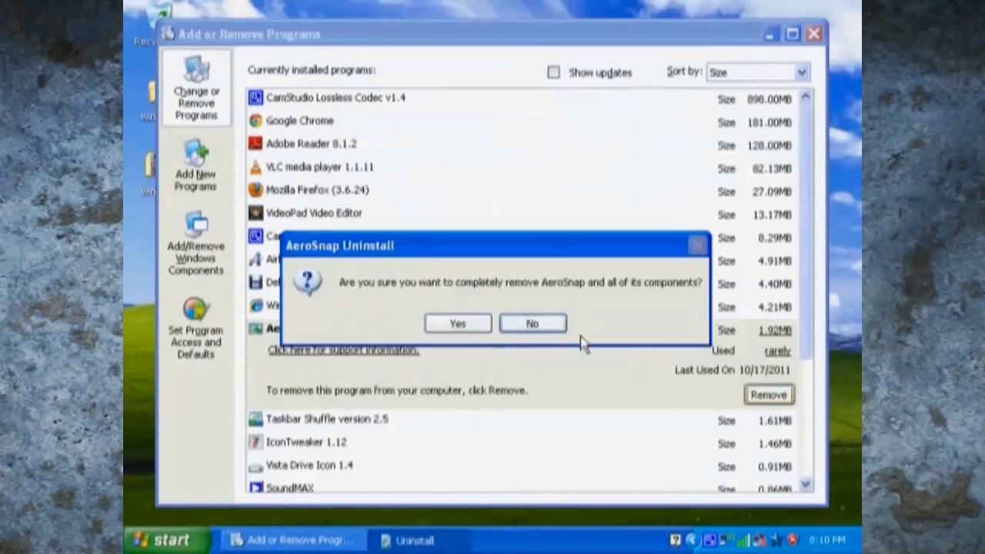
pyautogui.click(457, 323)
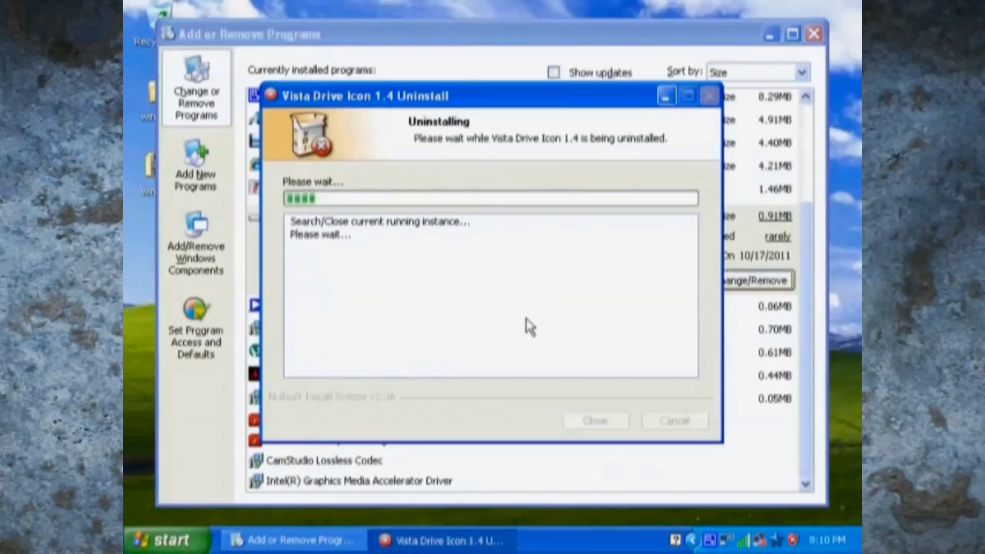